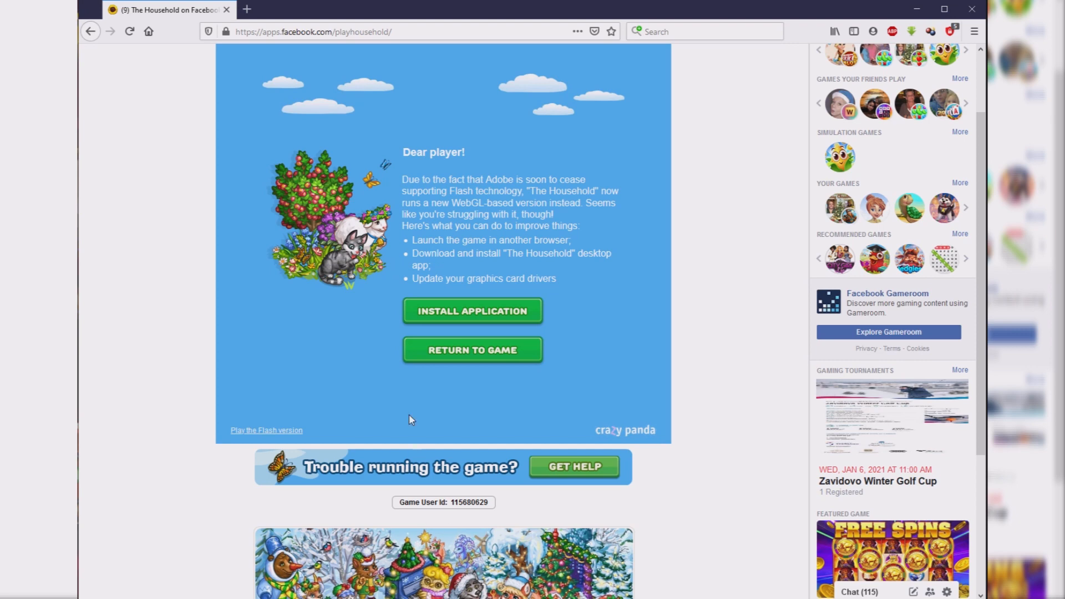
# Request The Household desktop installer from the Flash notice and download page.
pyautogui.click(472, 310)
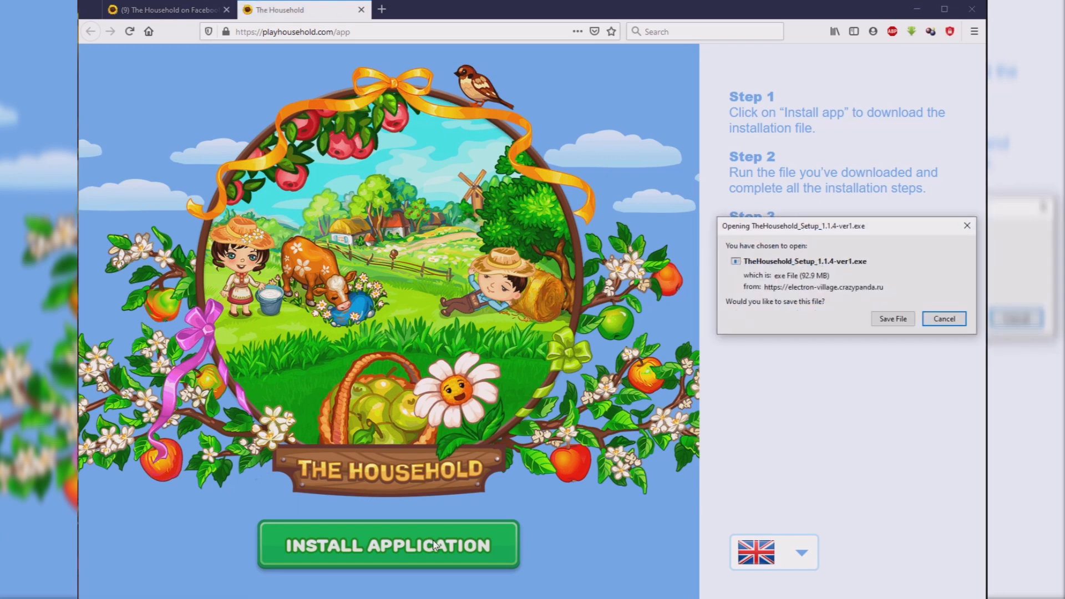
# Save the TheHousehold_Setup file from the download prompt.
pyautogui.click(893, 319)
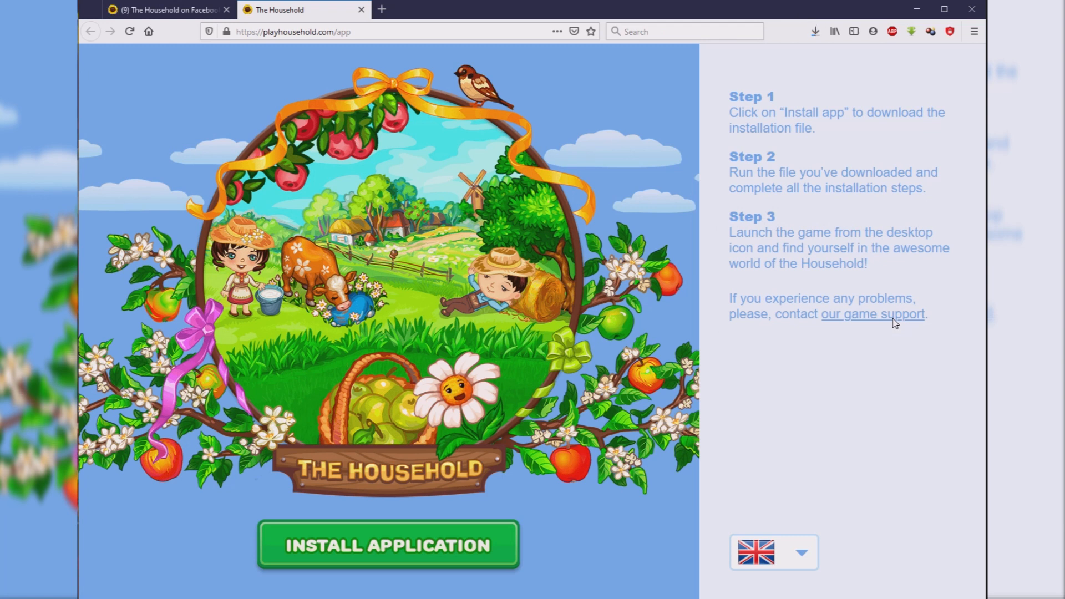
pyautogui.moveTo(813, 54)
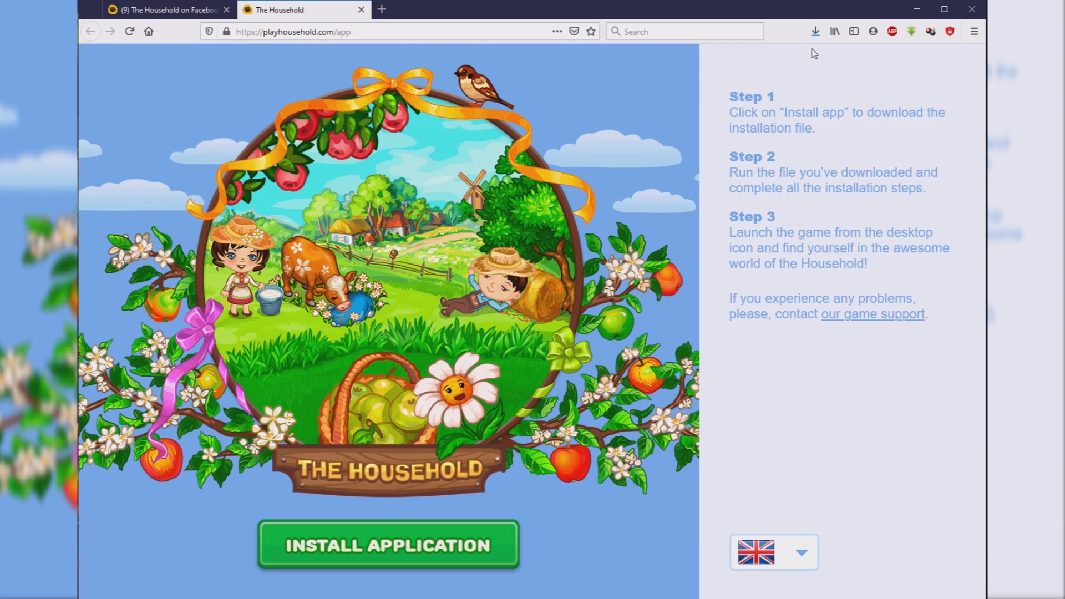
# Run TheHousehold_Setup_1.1.4-ver1.exe from the Downloads list to install the app.
pyautogui.click(816, 31)
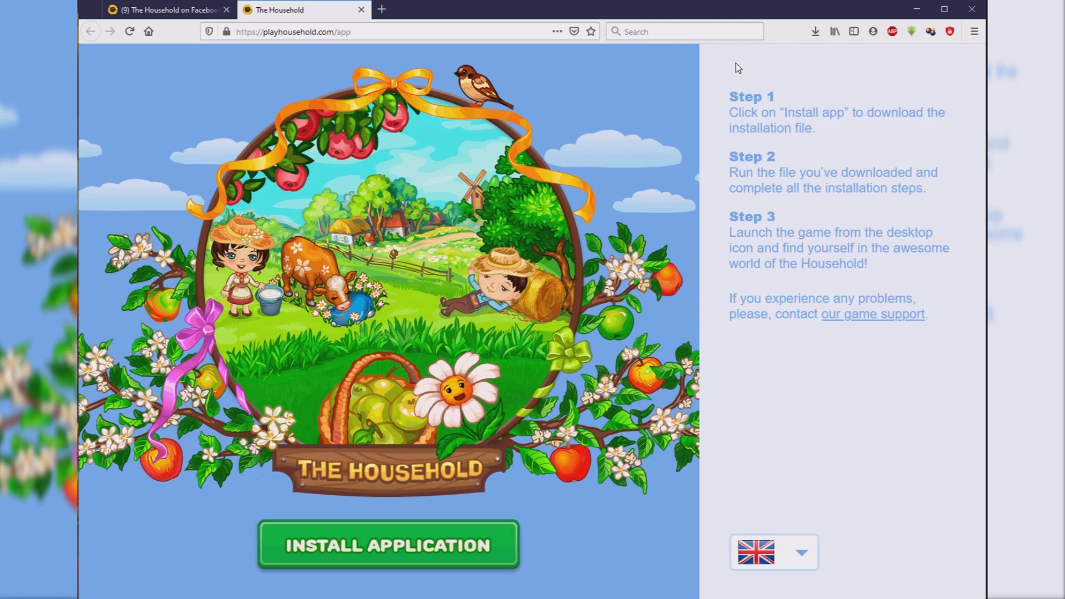
pyautogui.click(386, 546)
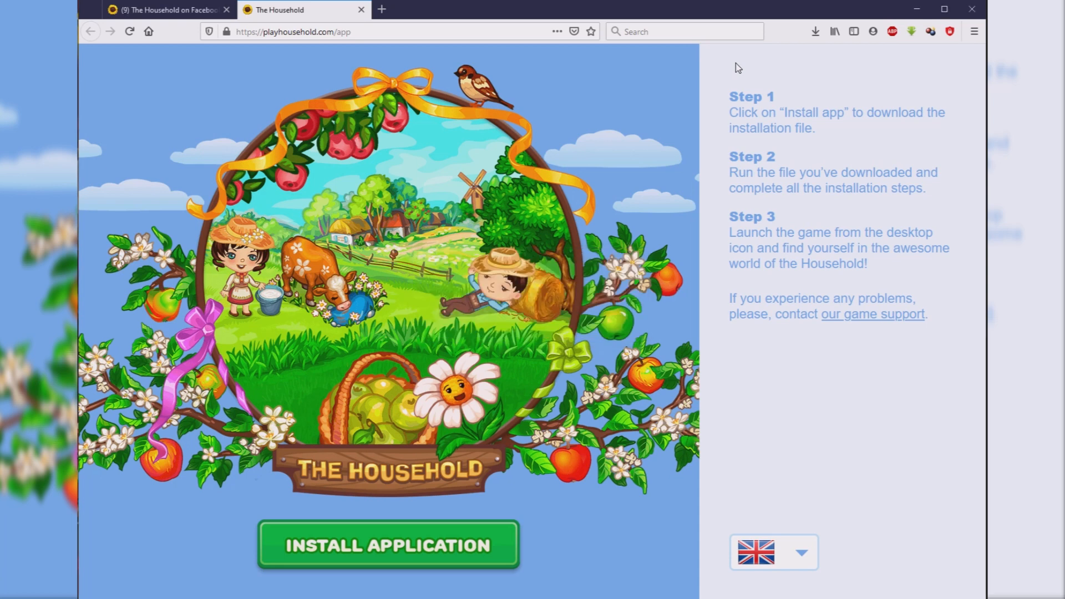
pyautogui.click(387, 544)
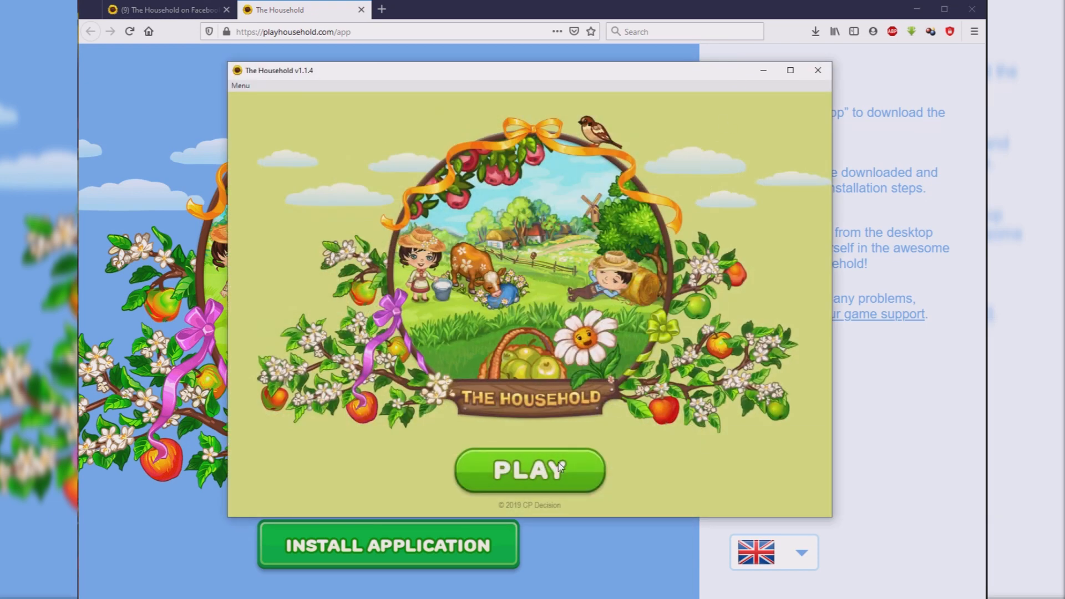
# Load the farm with PLAY, then close the game window.
pyautogui.click(530, 471)
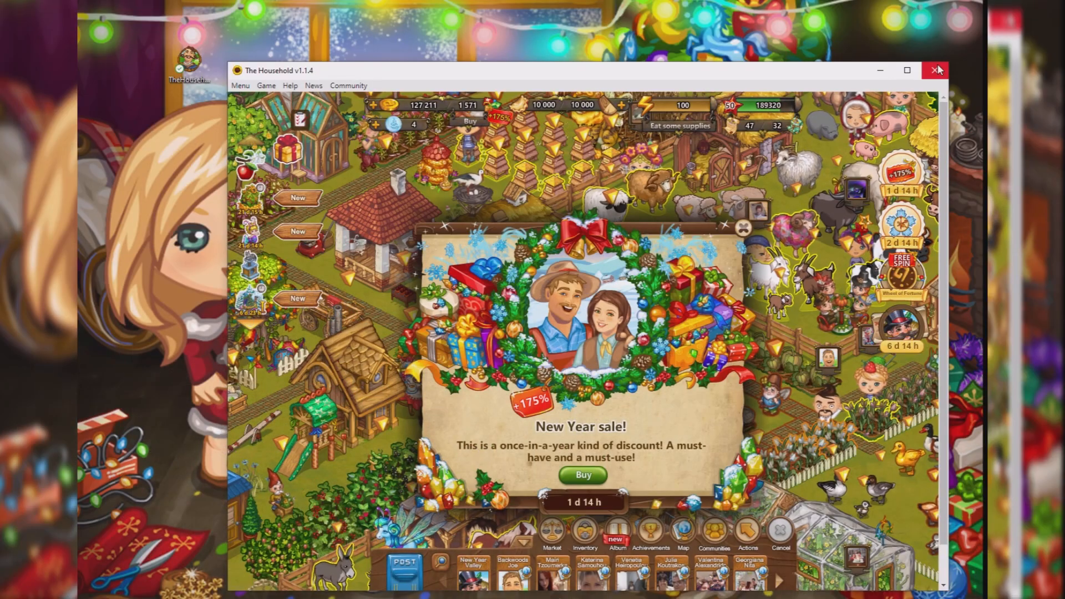
pyautogui.click(935, 69)
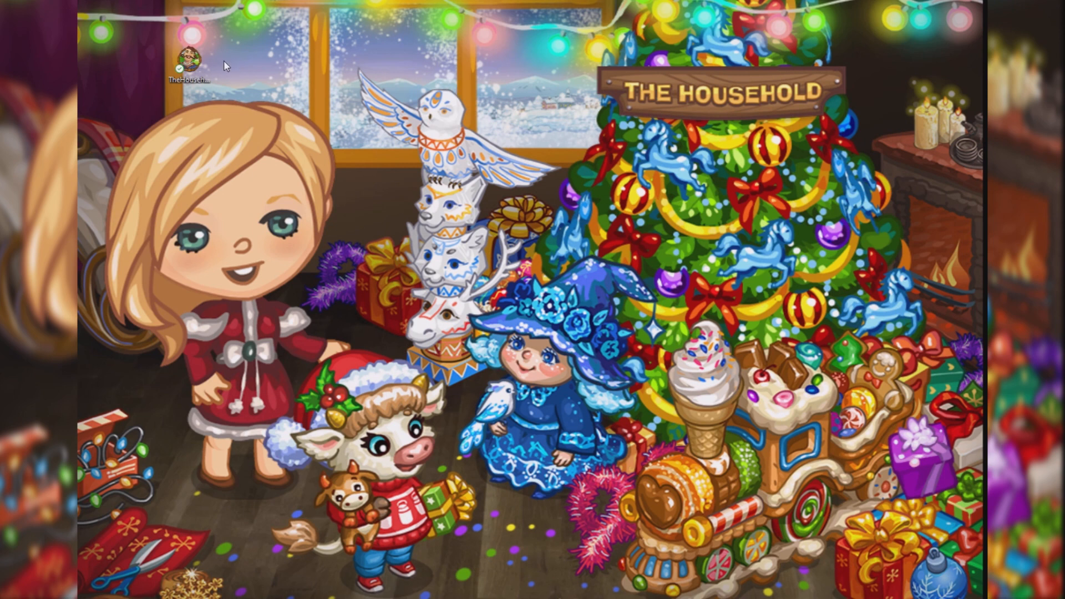